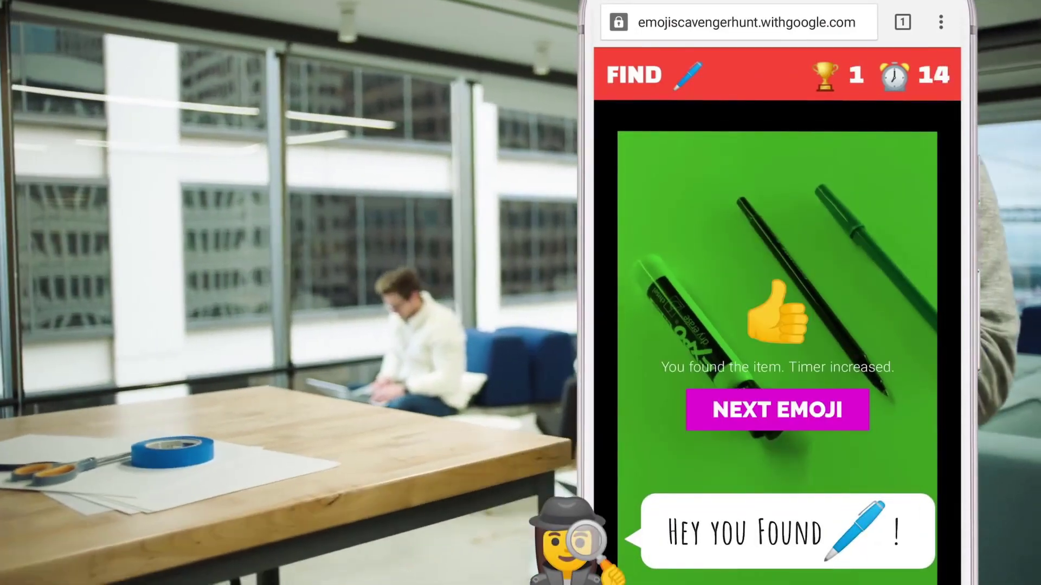
# Step: Advance to the next emoji after the game recognizes the pen
pyautogui.click(776, 410)
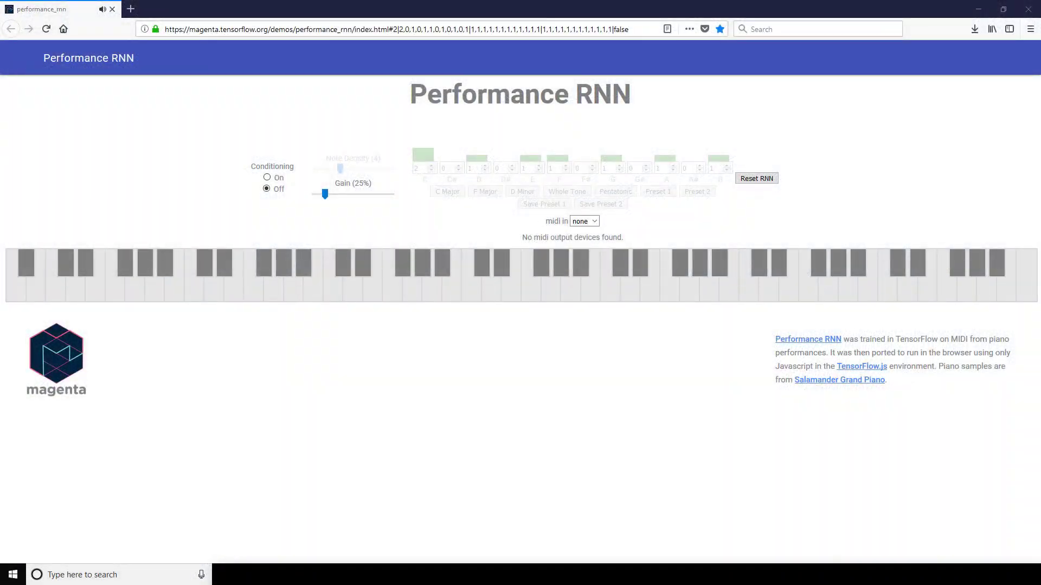
# Step: Let the Performance RNN piano play, then reset the RNN to restart its performance
pyautogui.click(637, 272)
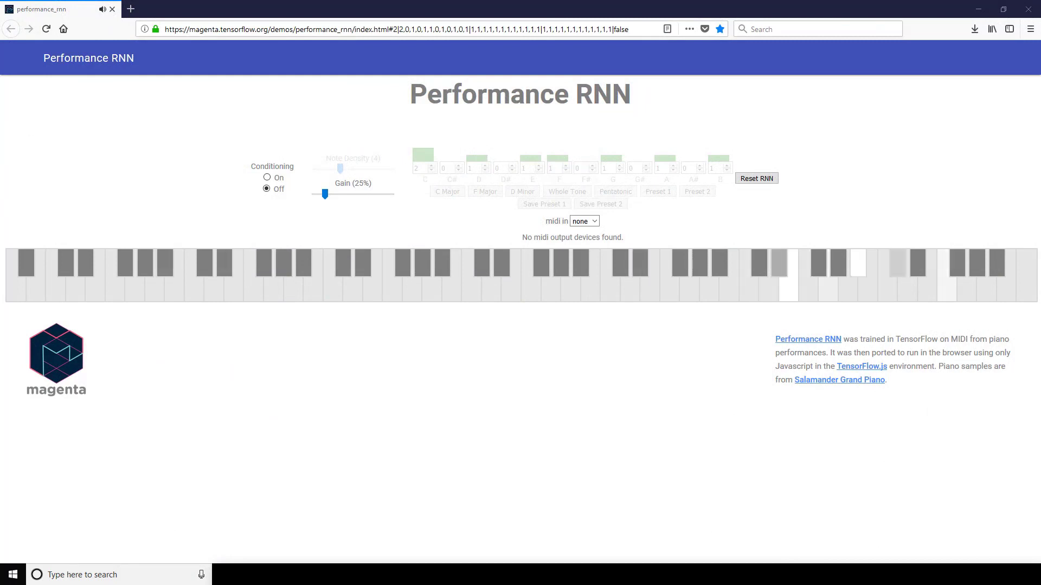
pyautogui.click(755, 178)
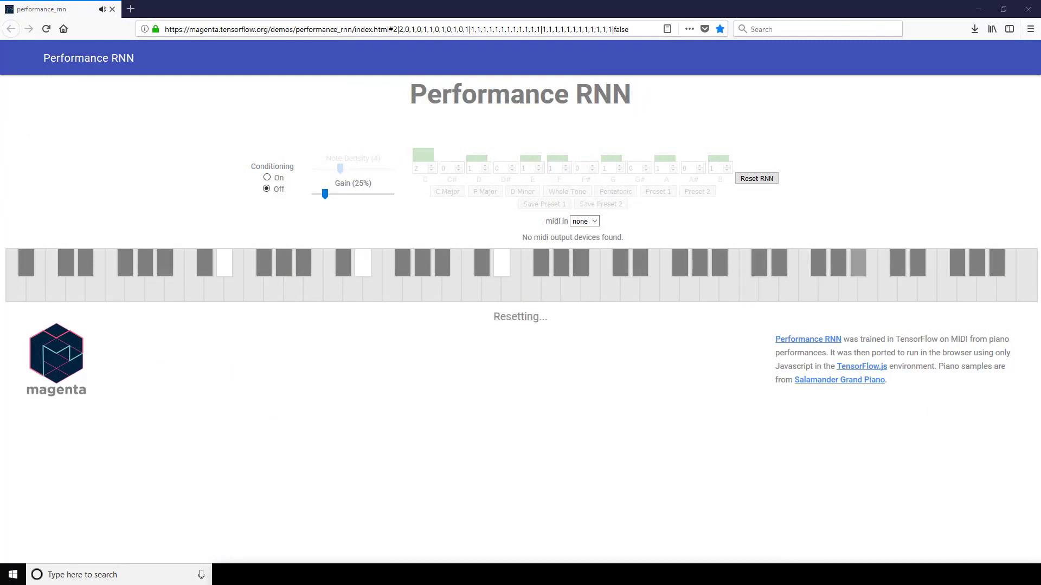